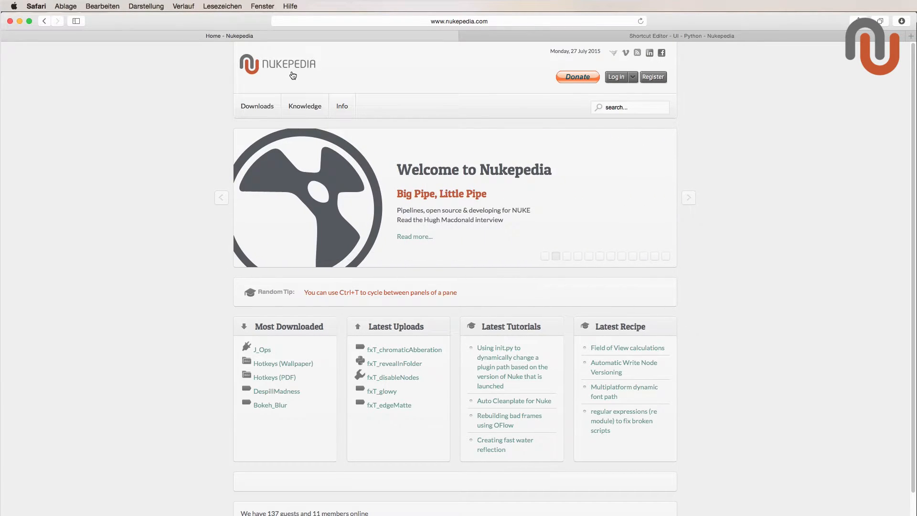
pyautogui.moveTo(150, 114)
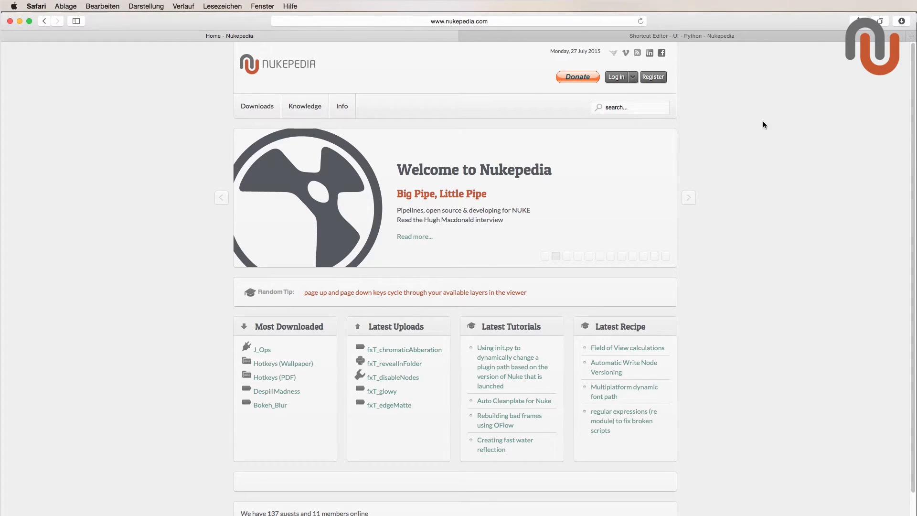
pyautogui.moveTo(770, 105)
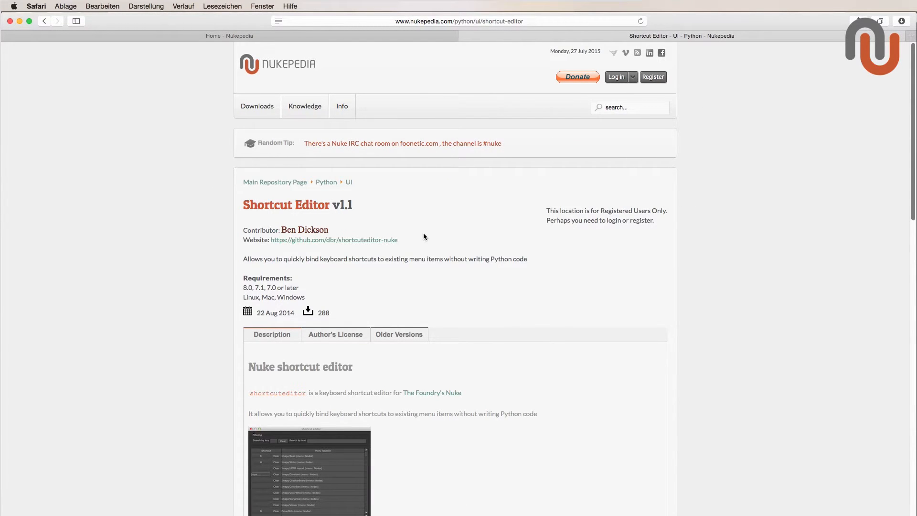
# Scroll through the Shortcut Editor v1.1 Nukepedia page down to its installation notes.
pyautogui.scroll(-3)
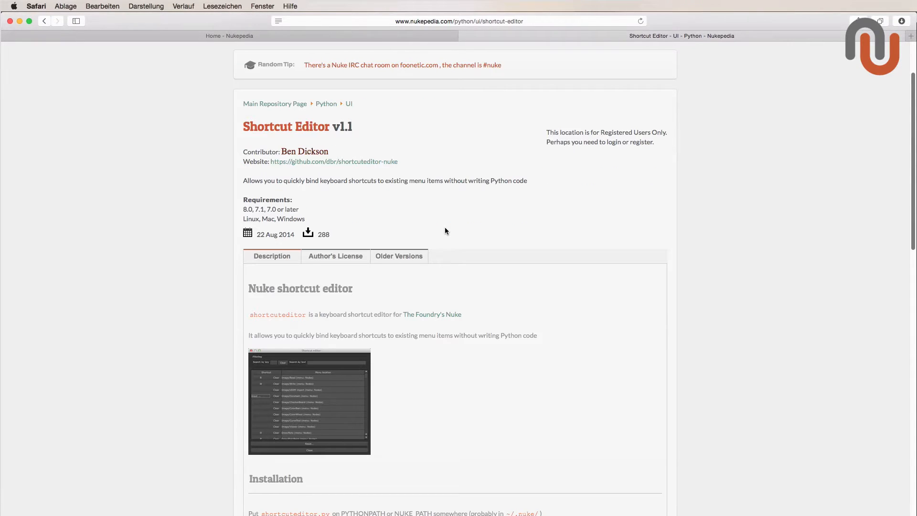
pyautogui.moveTo(303, 408)
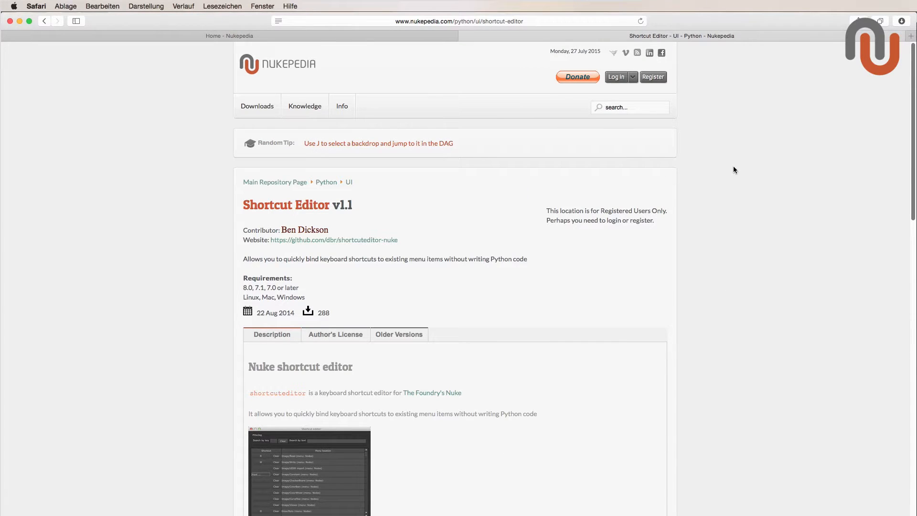
pyautogui.click(615, 77)
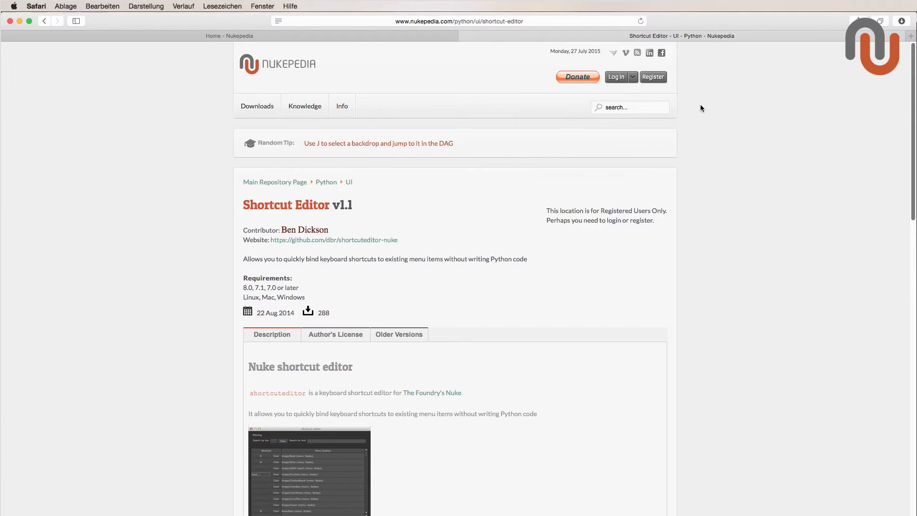
pyautogui.moveTo(652, 76)
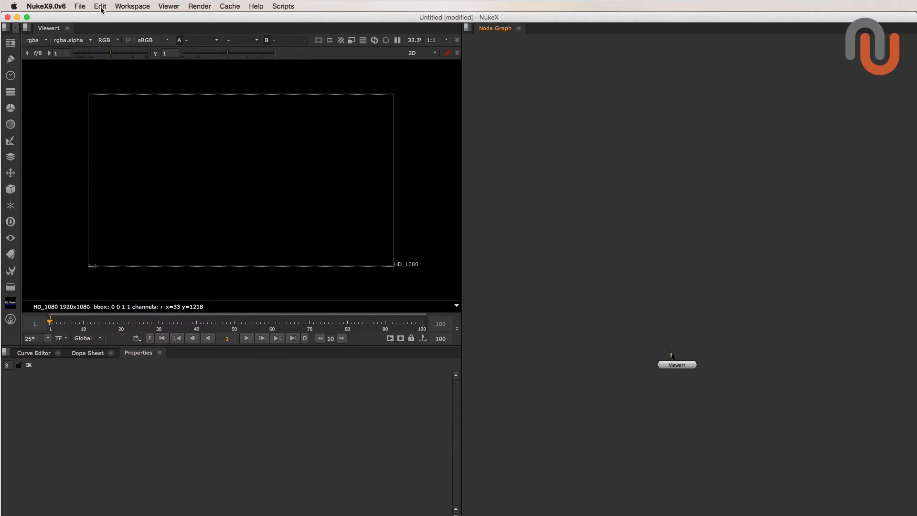
# Bring up the Shortcut editor via Edit > Edit keyboard shortcuts, ready to filter by text.
pyautogui.click(99, 6)
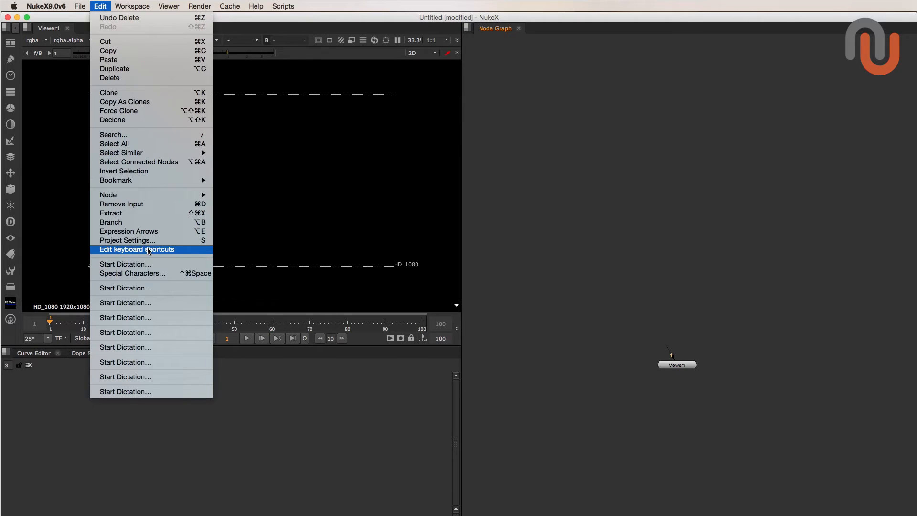
pyautogui.click(137, 249)
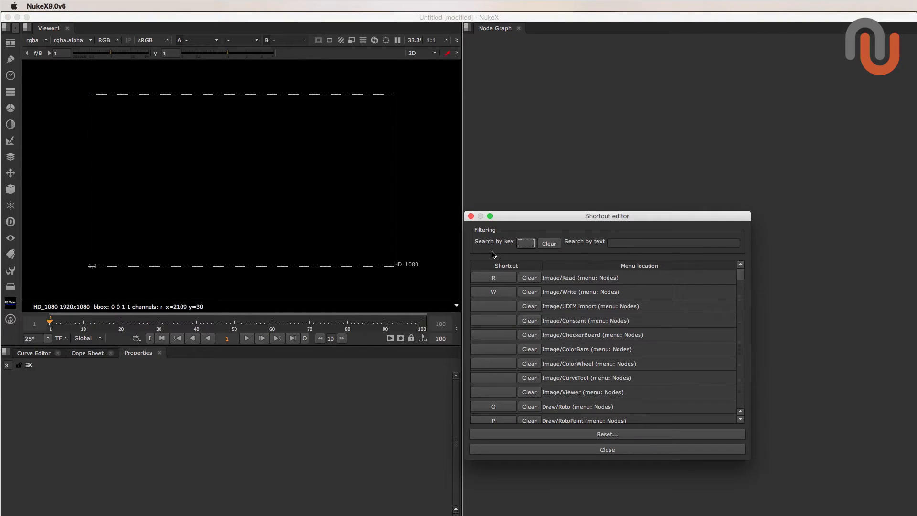
pyautogui.click(673, 242)
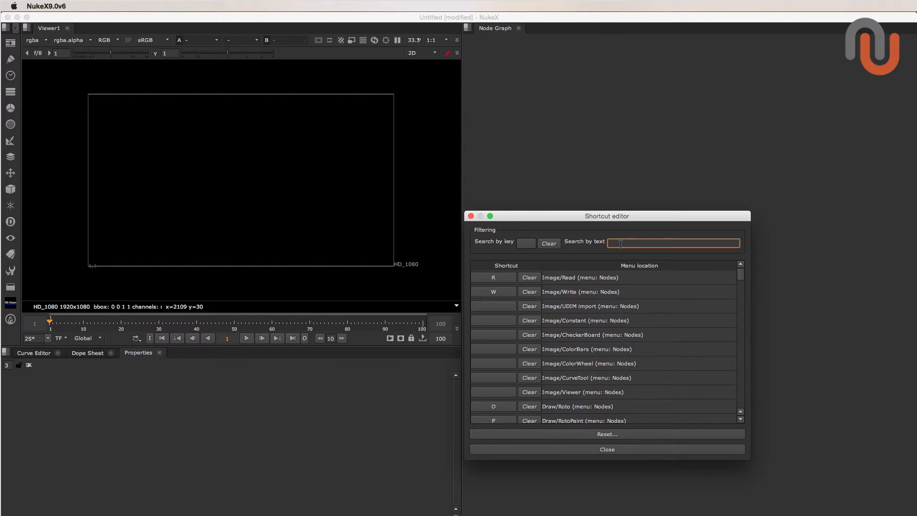
# Filter for 'multiply', assign ⌘M to Color/Math/Multiply, and close the editor.
pyautogui.write('multiply')
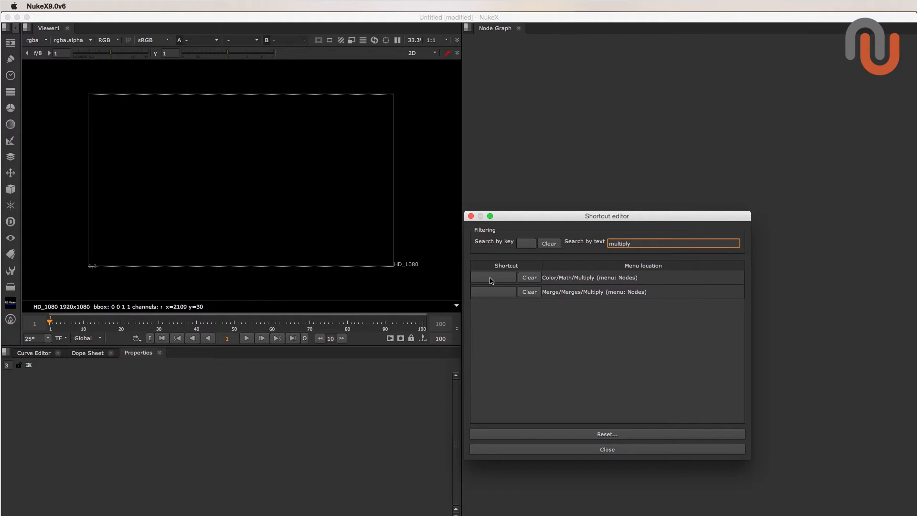
pyautogui.click(492, 277)
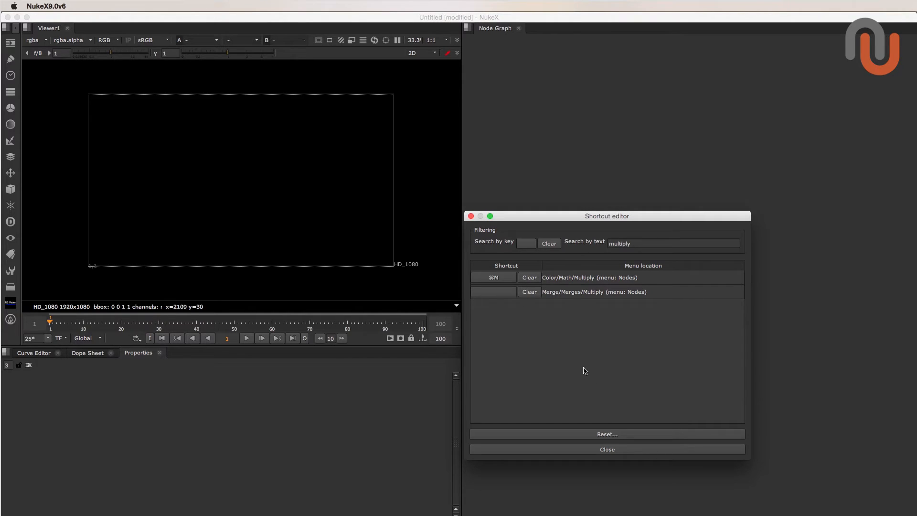
pyautogui.click(606, 448)
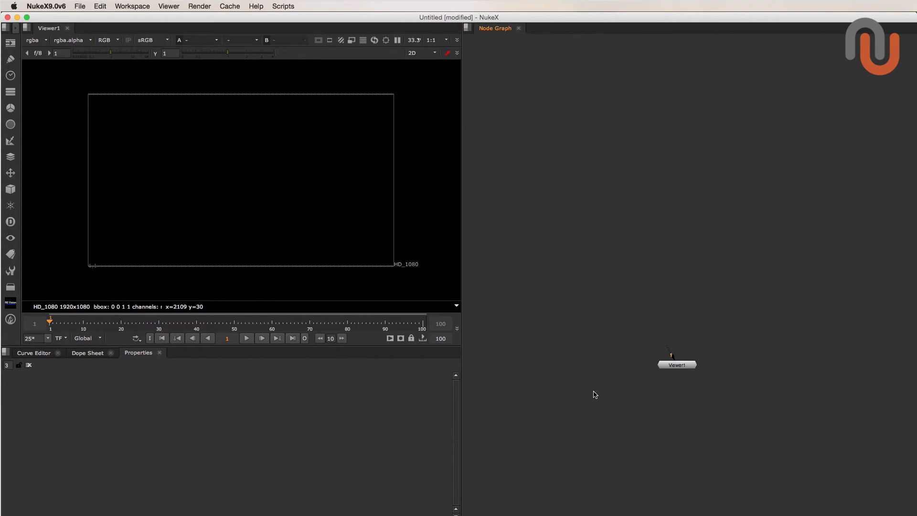
pyautogui.moveTo(28, 104)
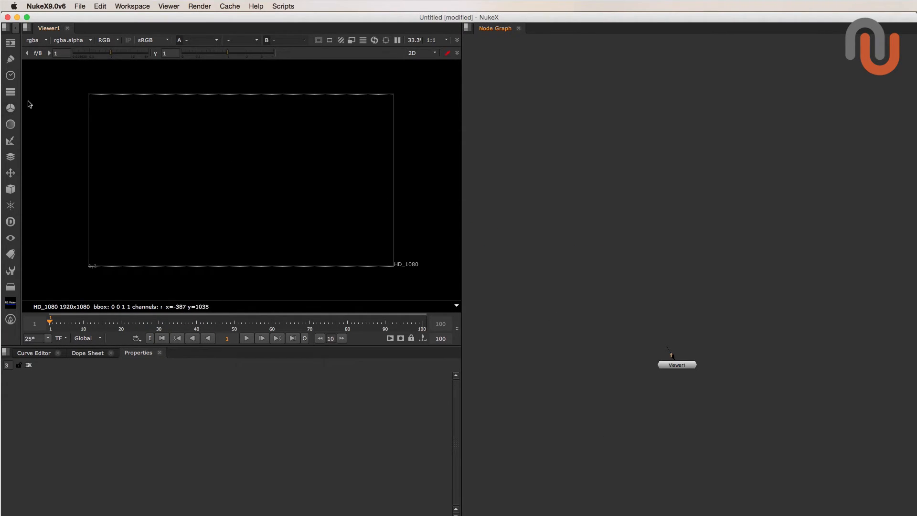
# Create a Multiply node from Color > Math and position Multiply1 above Viewer1.
pyautogui.click(9, 108)
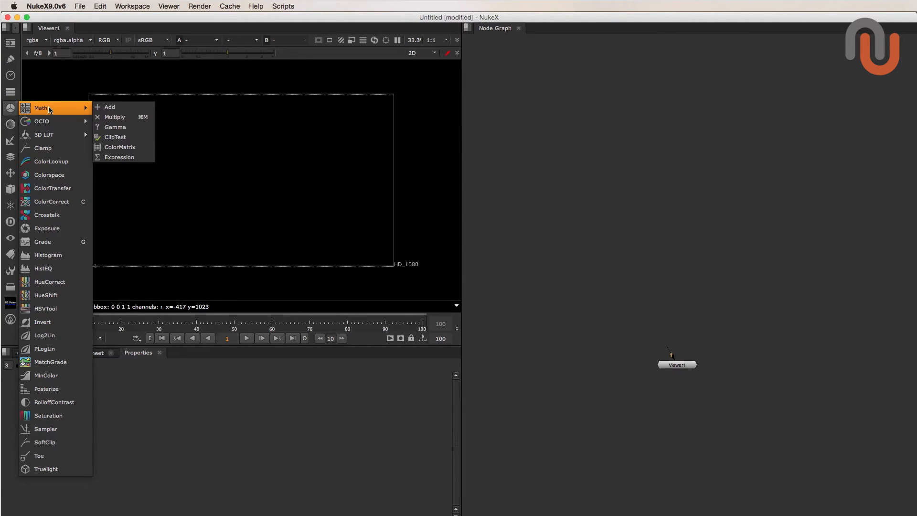
pyautogui.moveTo(123, 117)
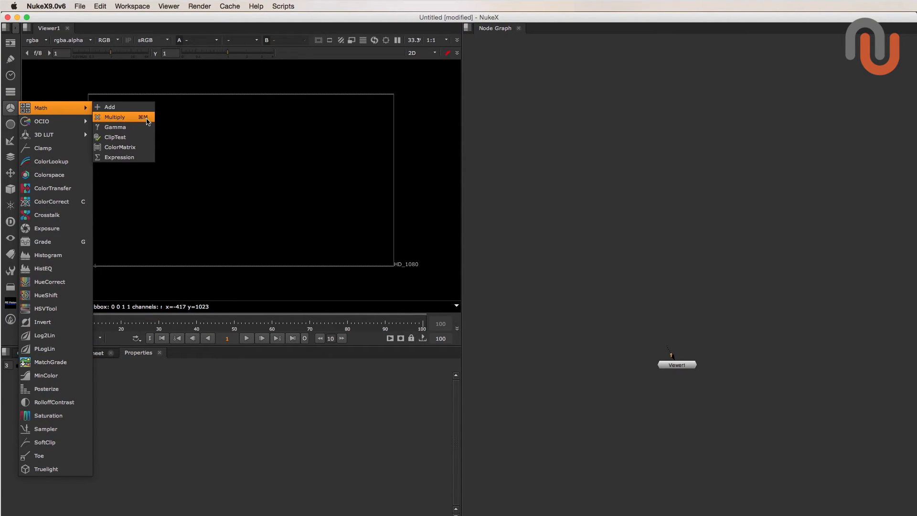
pyautogui.moveTo(145, 121)
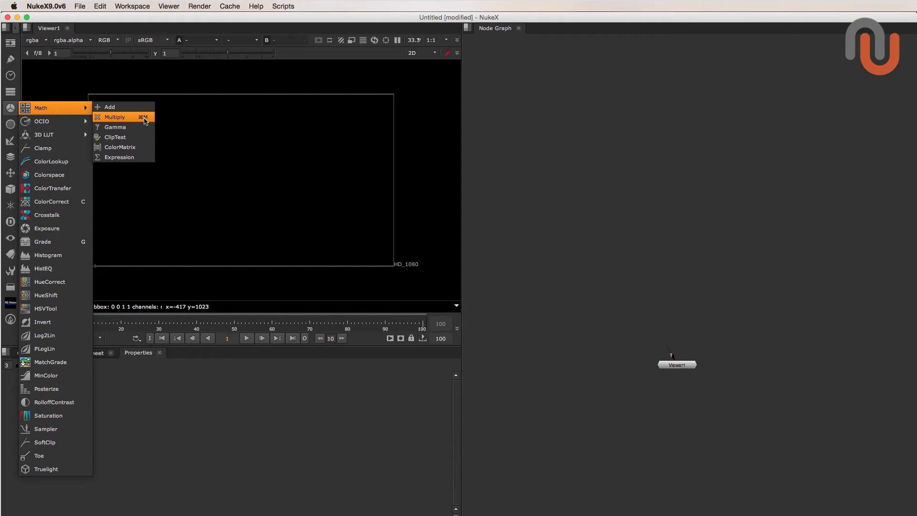
pyautogui.click(115, 116)
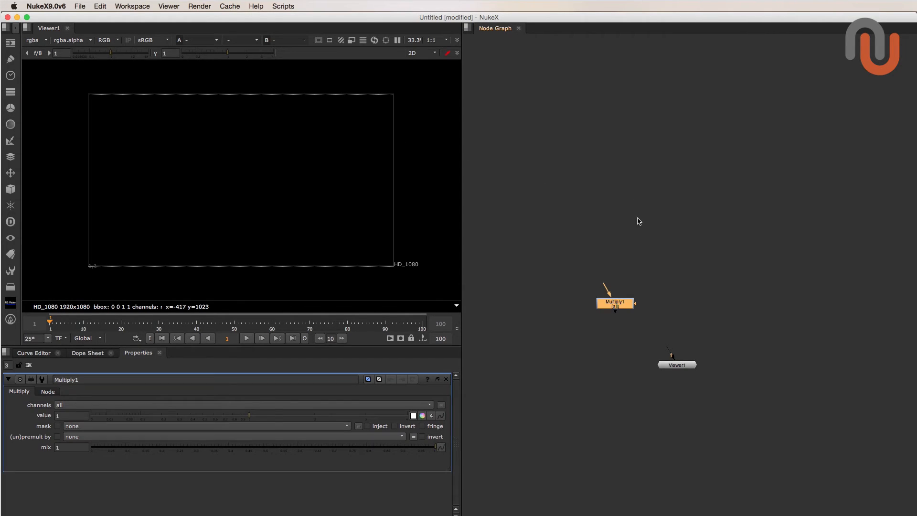
pyautogui.moveTo(614, 302); pyautogui.dragTo(634, 286)
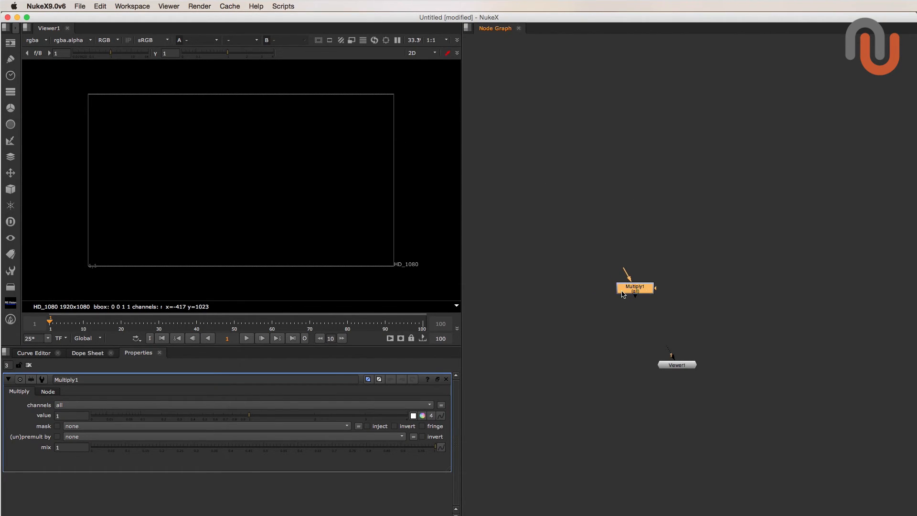
pyautogui.moveTo(592, 303)
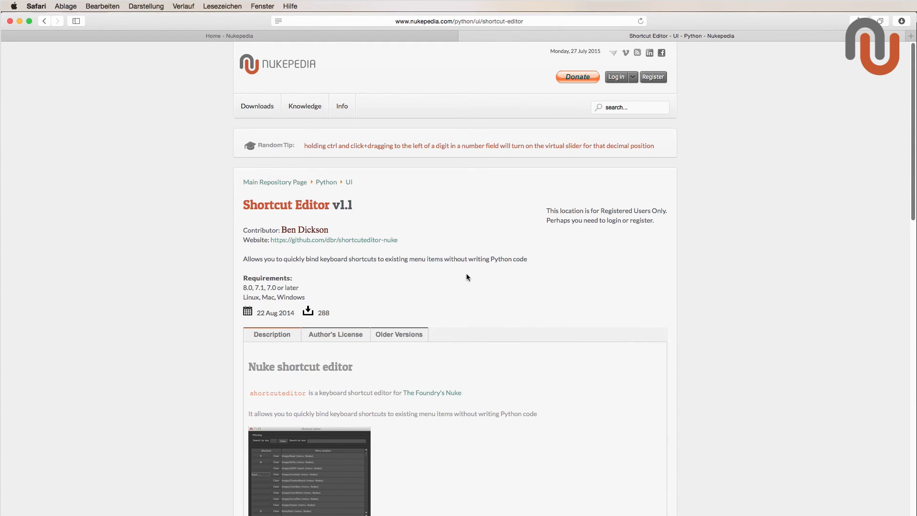
# Return to Safari's Nukepedia Shortcut Editor v1.1 page.
pyautogui.scroll(-3)
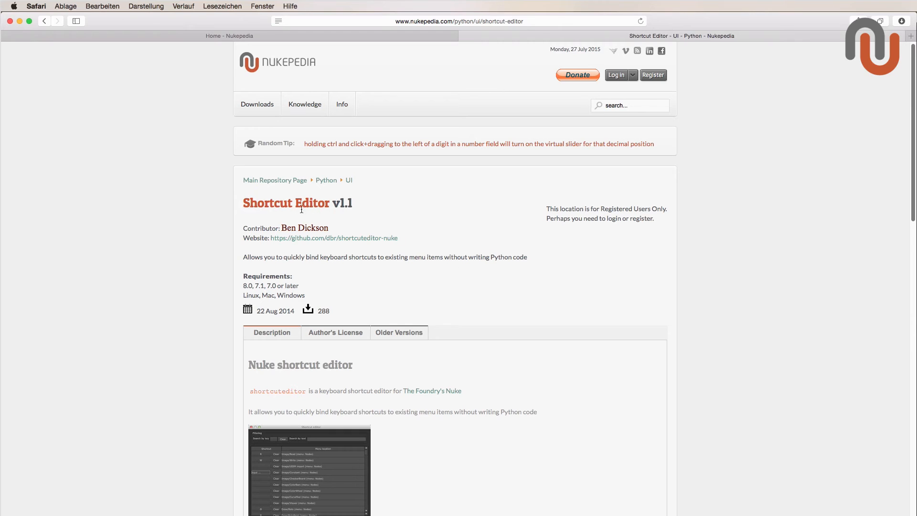